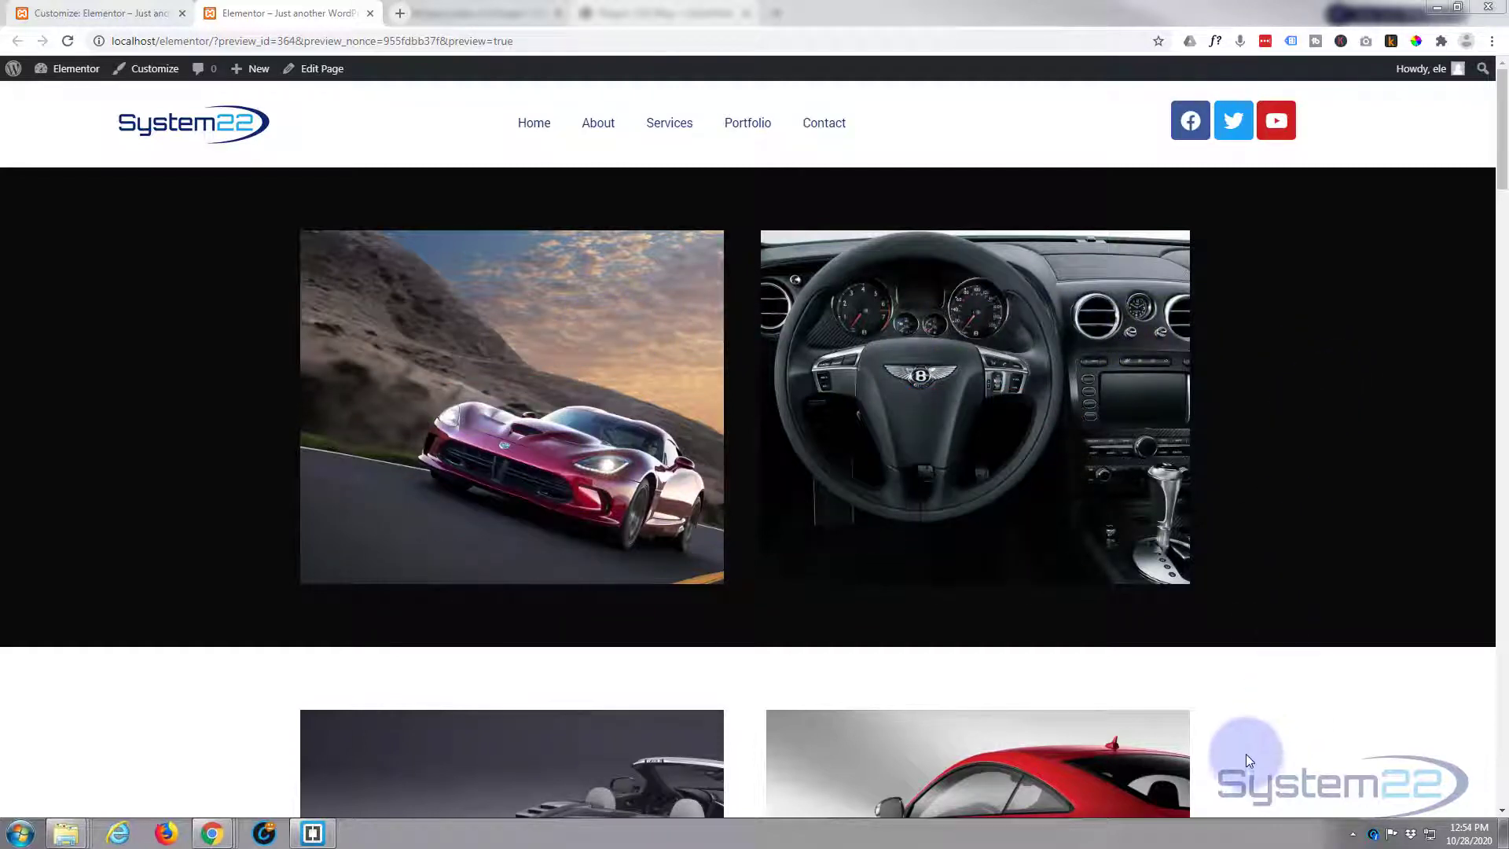
pyautogui.scroll(-3)
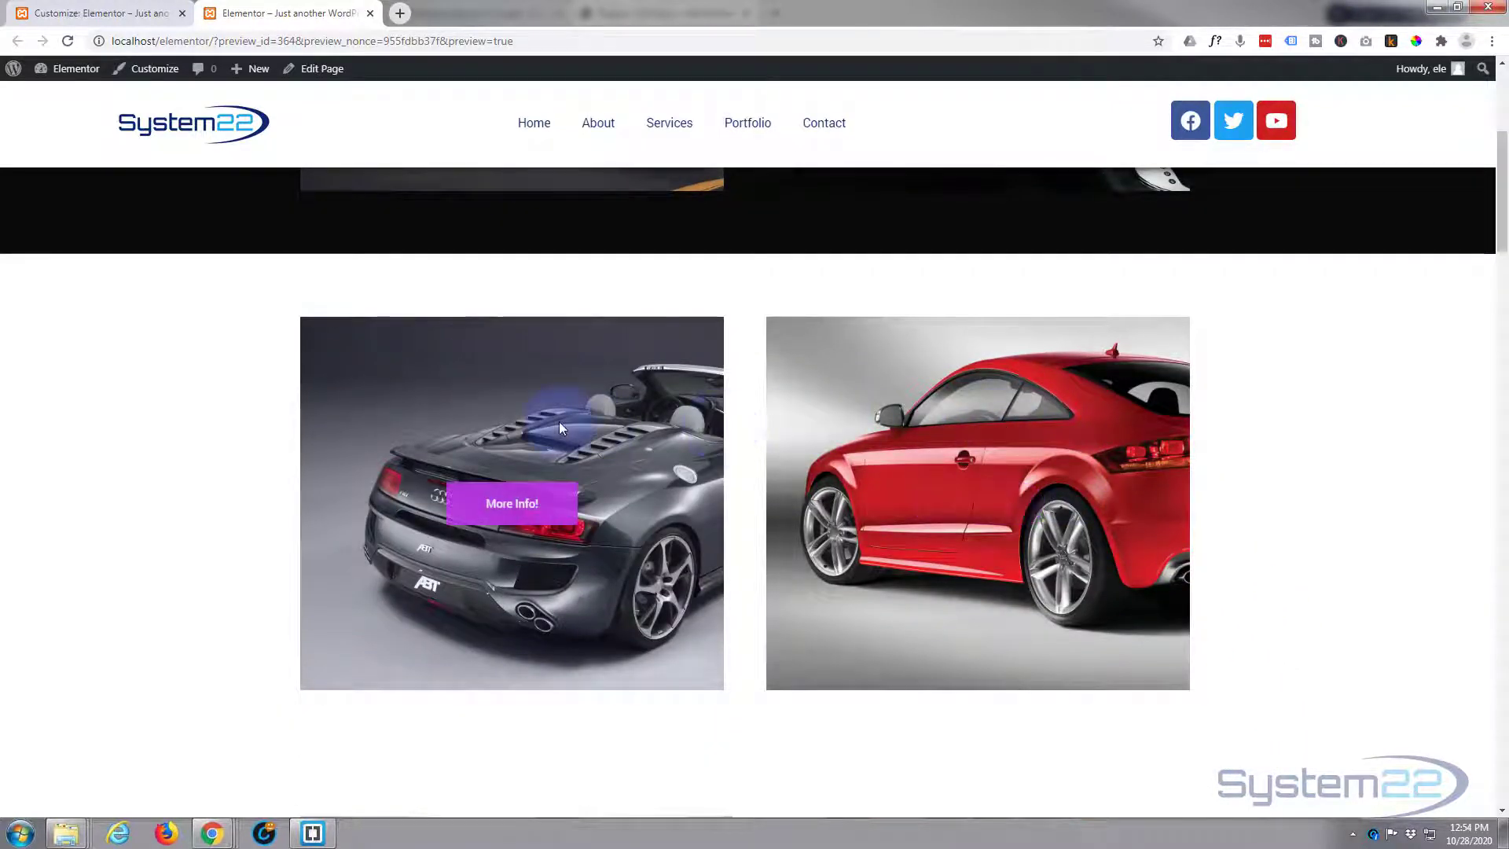
pyautogui.scroll(-3)
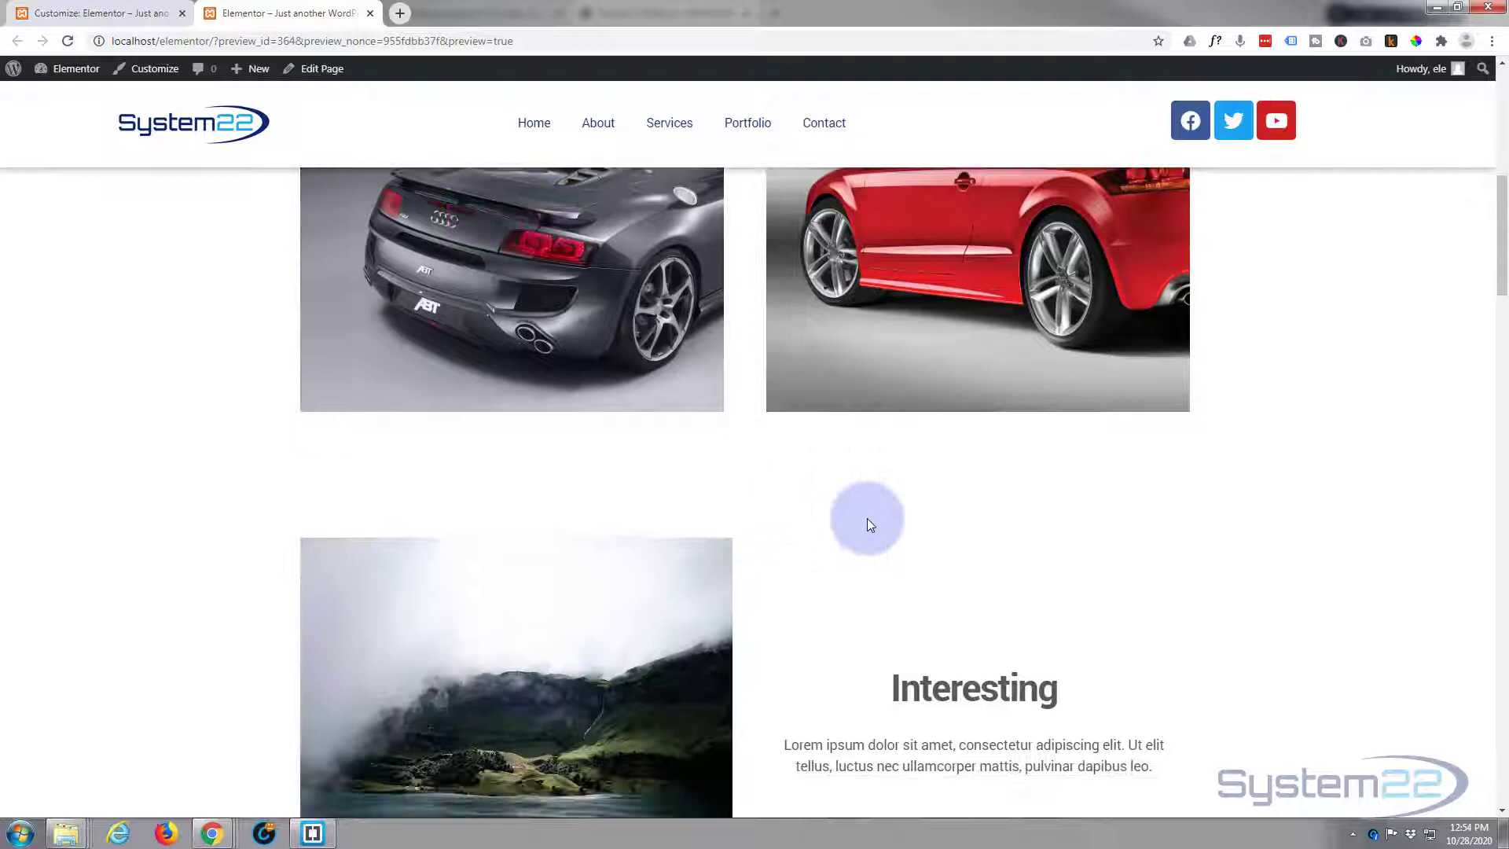
pyautogui.scroll(-3)
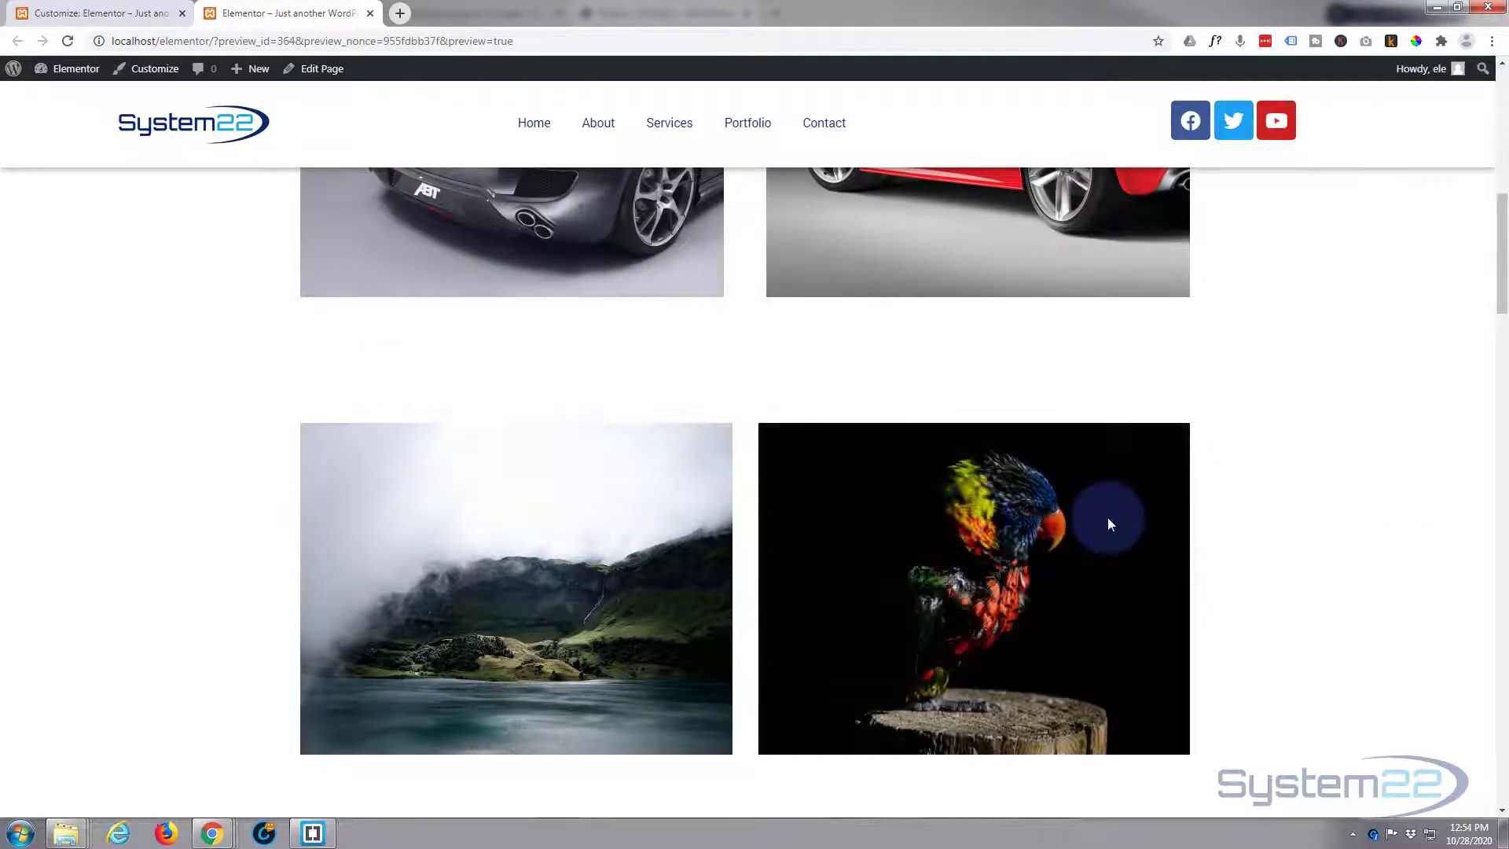
pyautogui.scroll(-3)
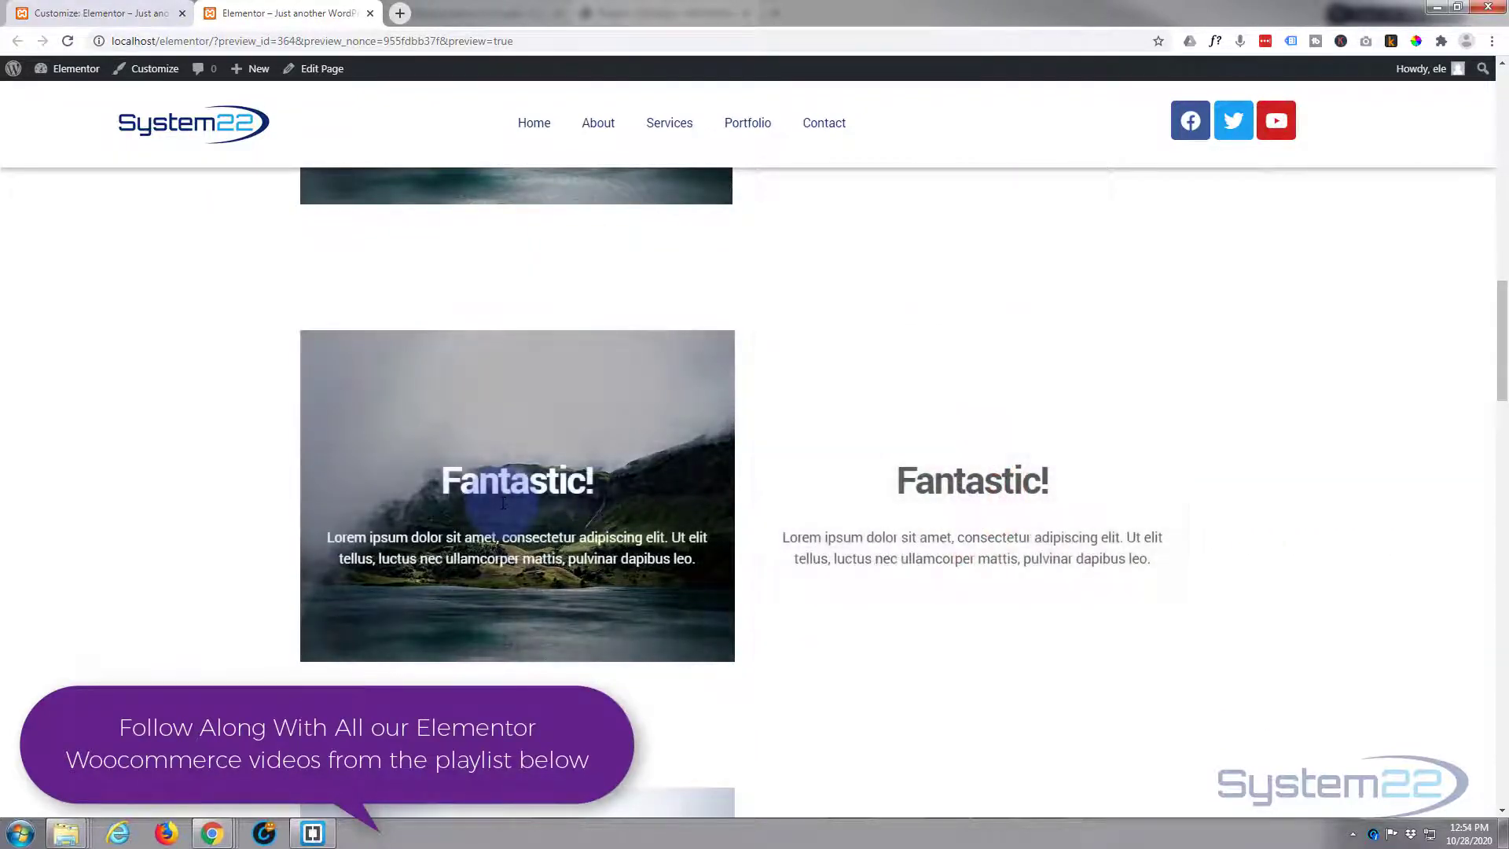
pyautogui.scroll(-3)
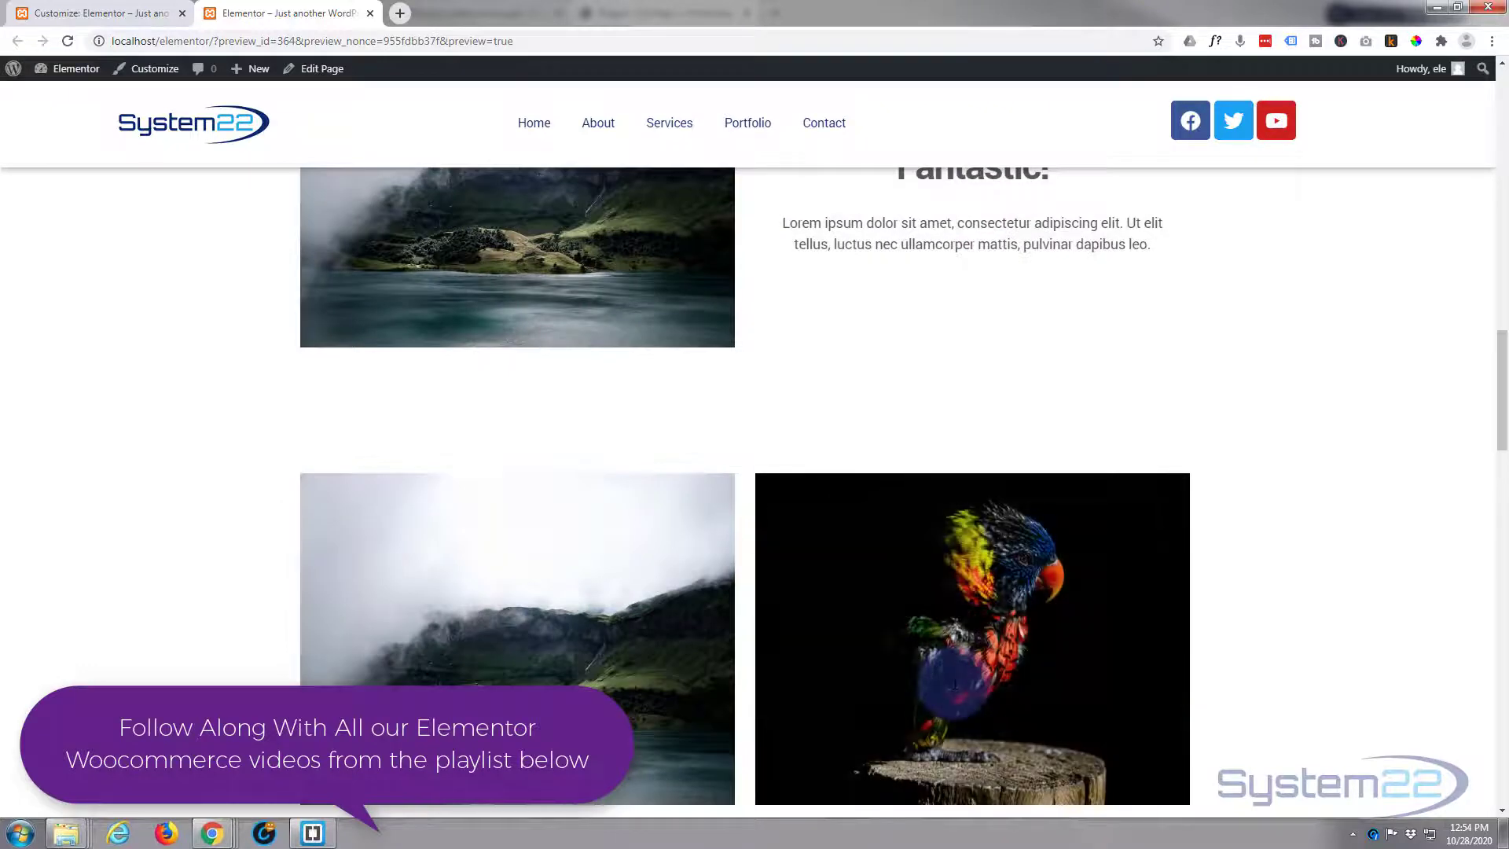
pyautogui.scroll(-3)
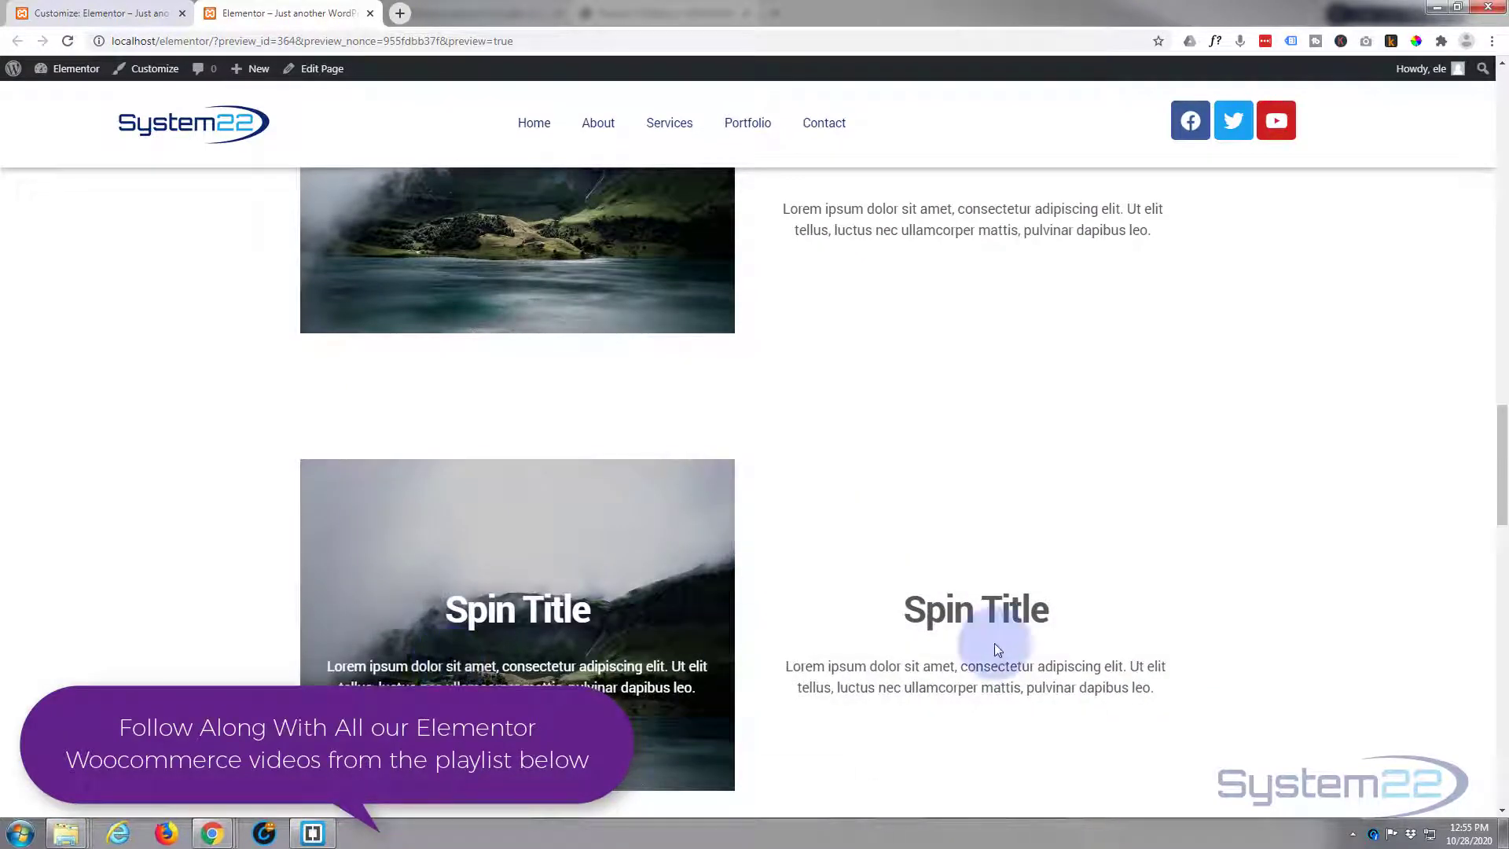
pyautogui.scroll(-3)
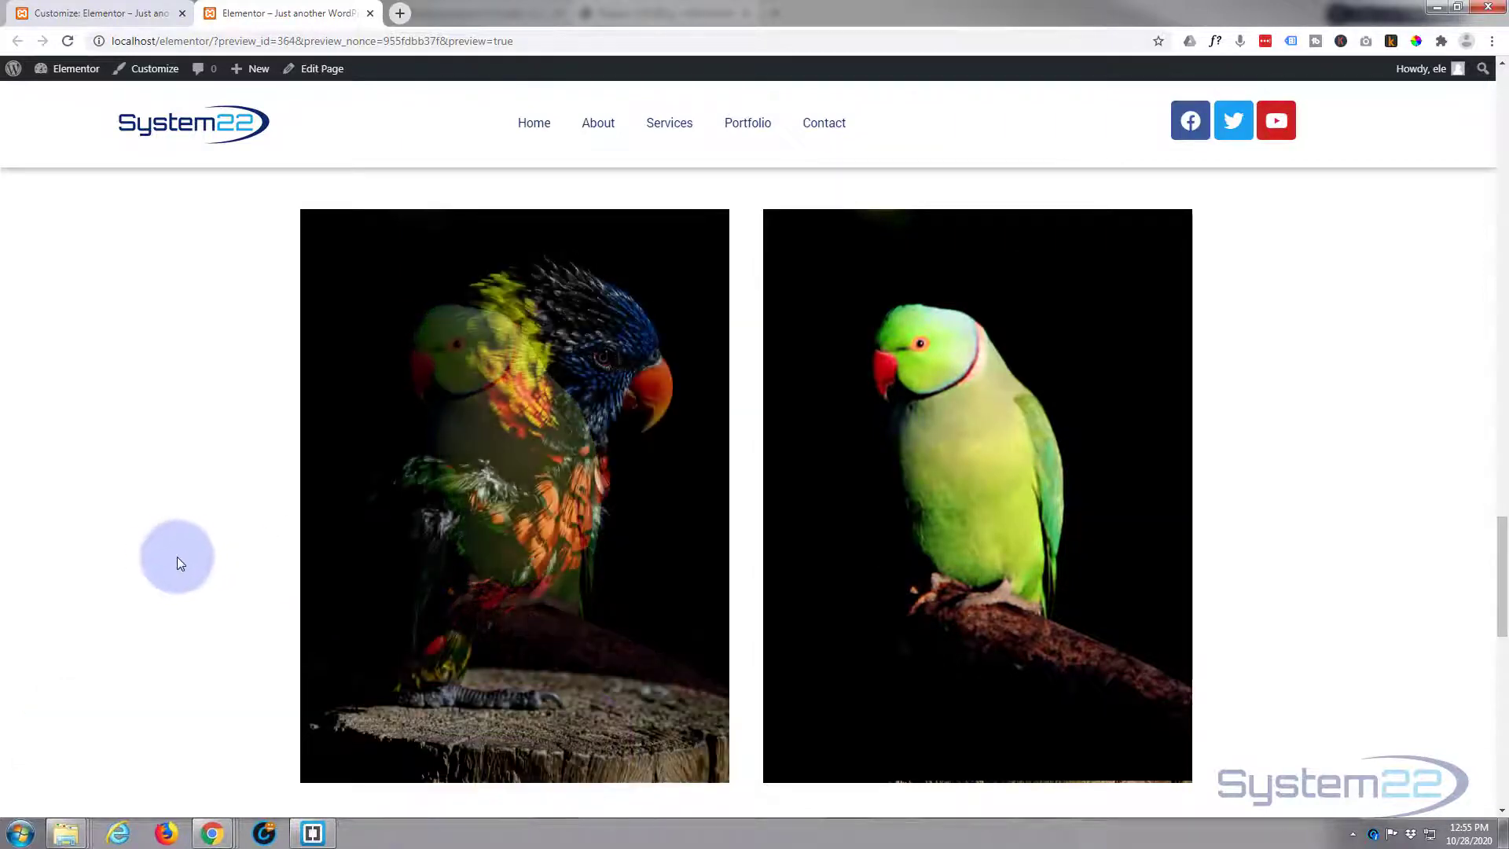
pyautogui.scroll(-3)
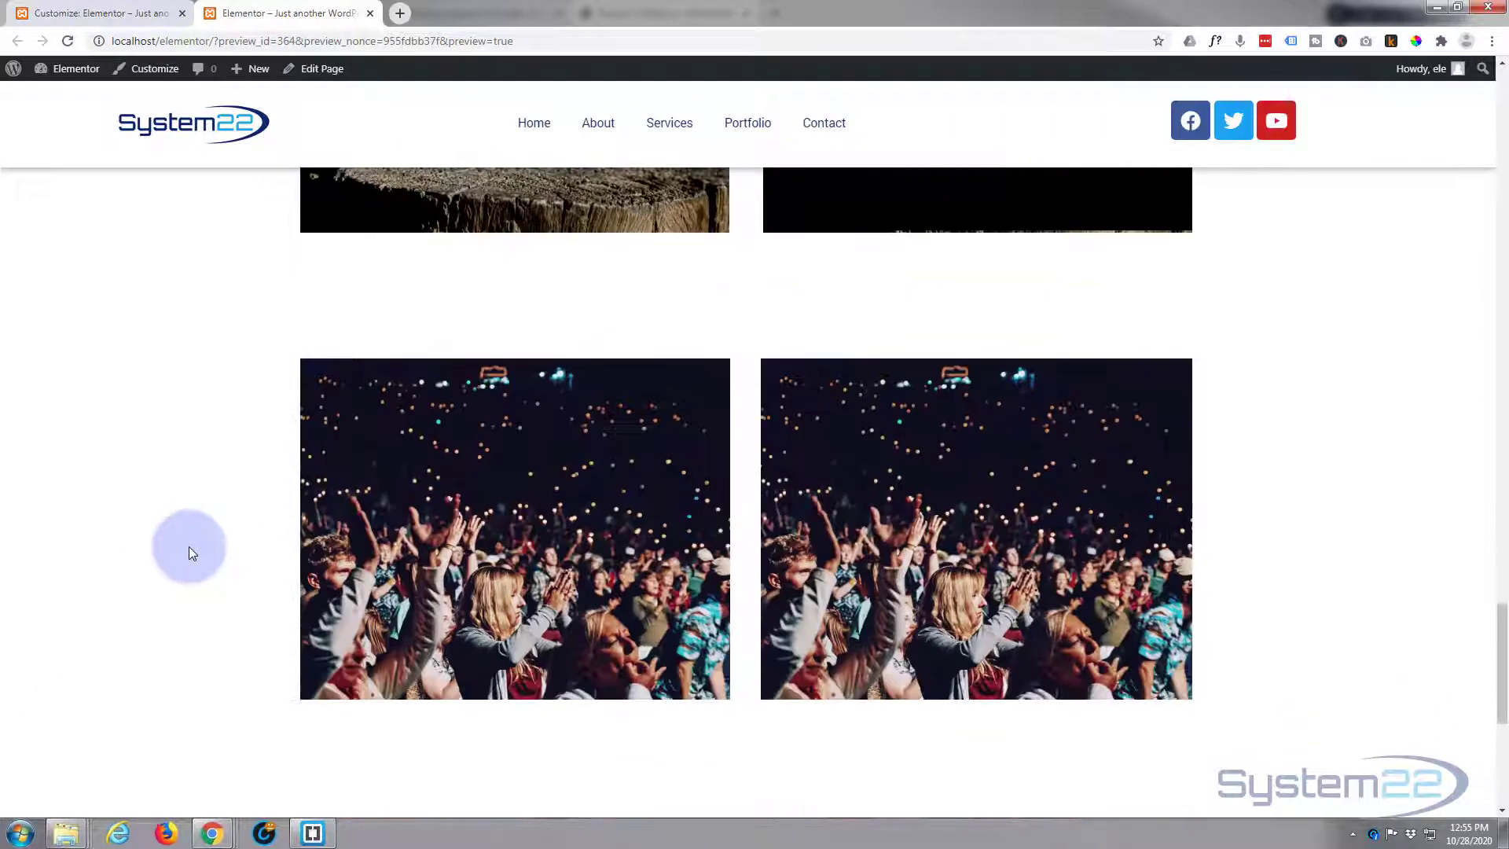
pyautogui.moveTo(324, 487)
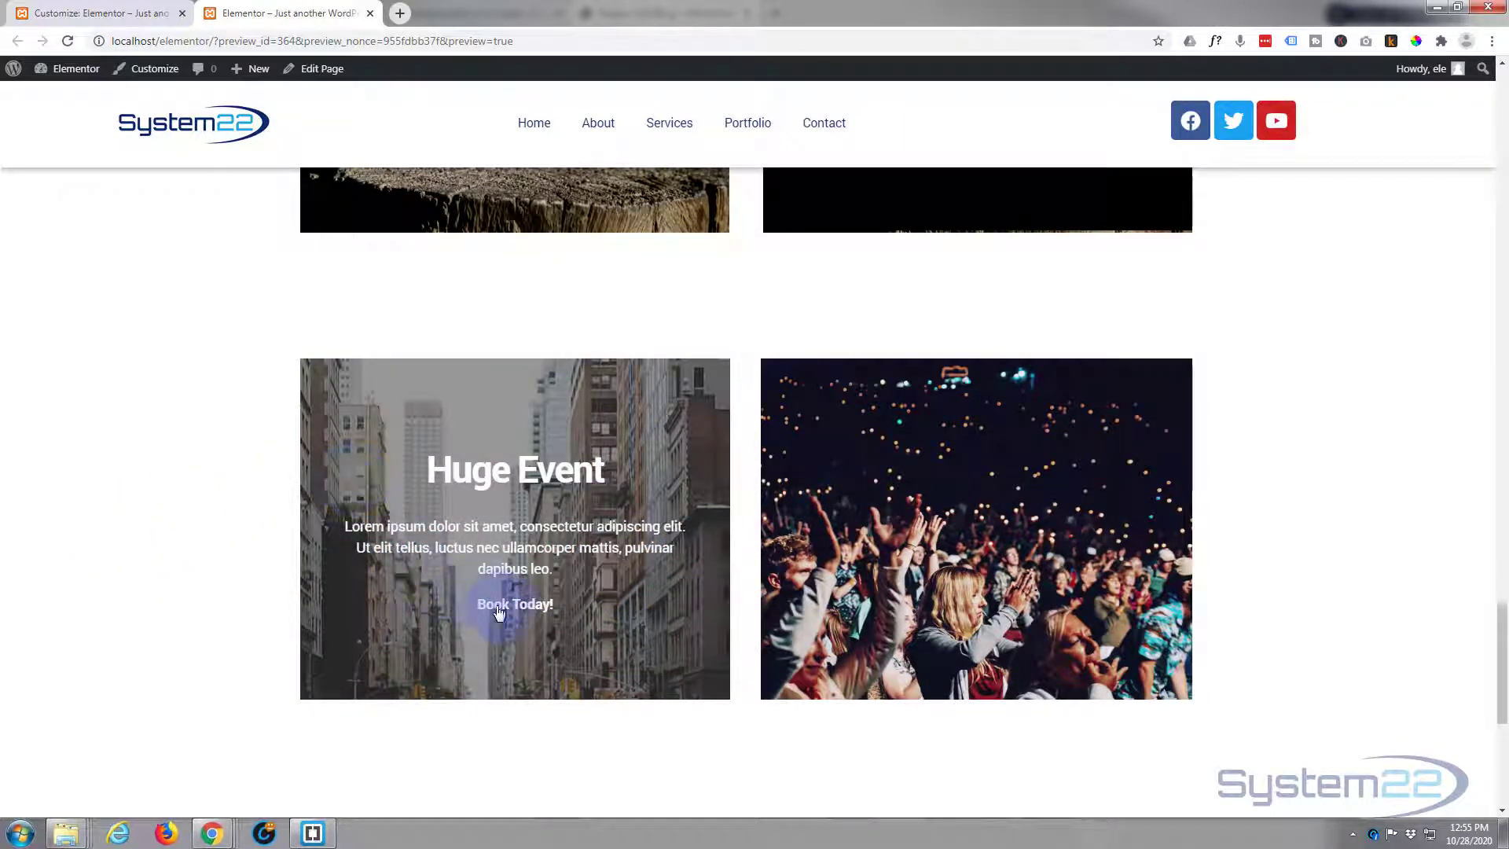
pyautogui.scroll(-3)
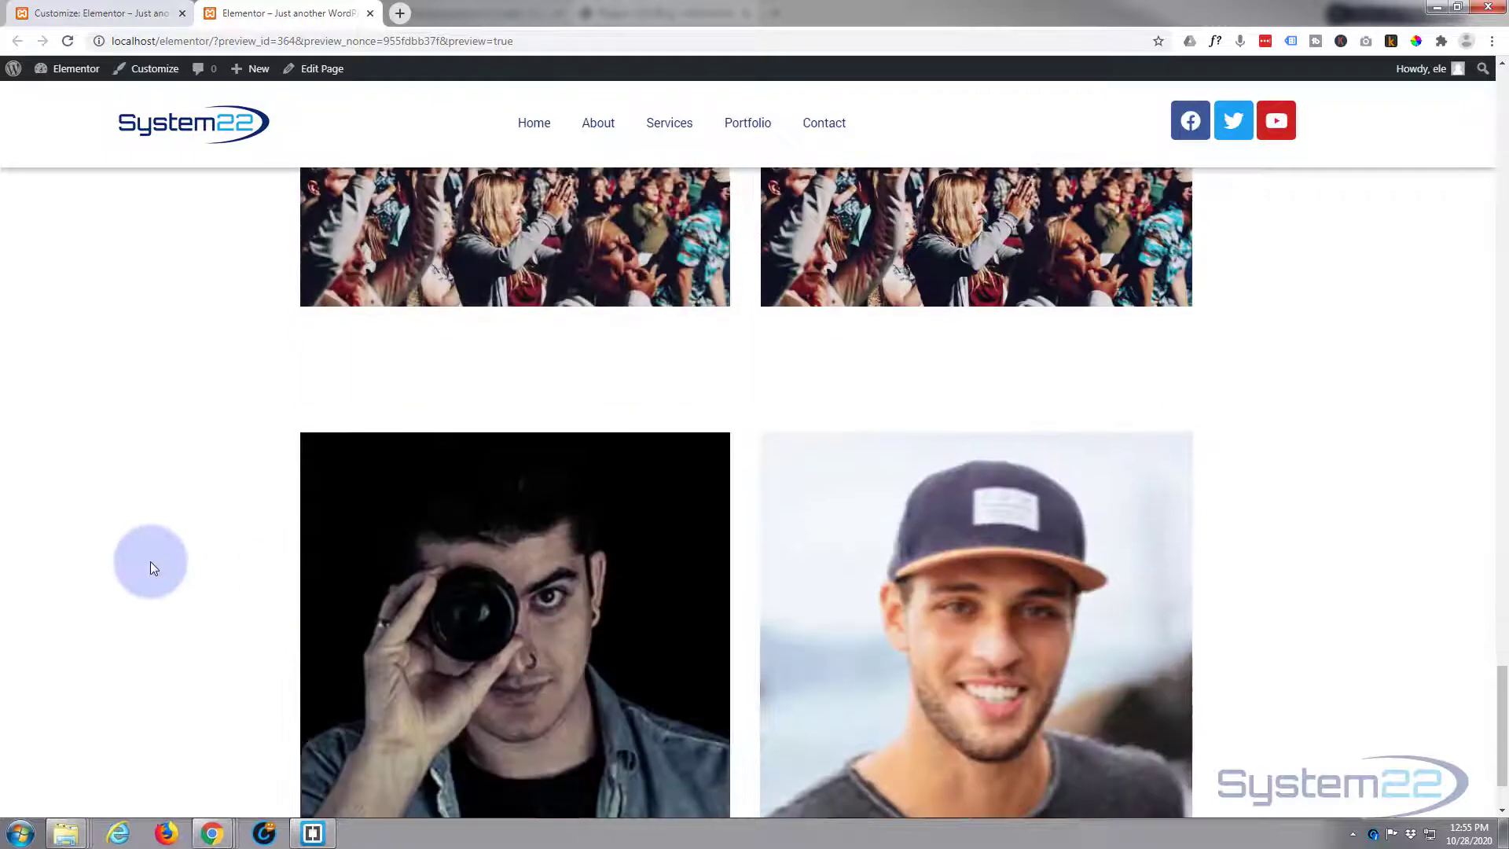
pyautogui.scroll(-3)
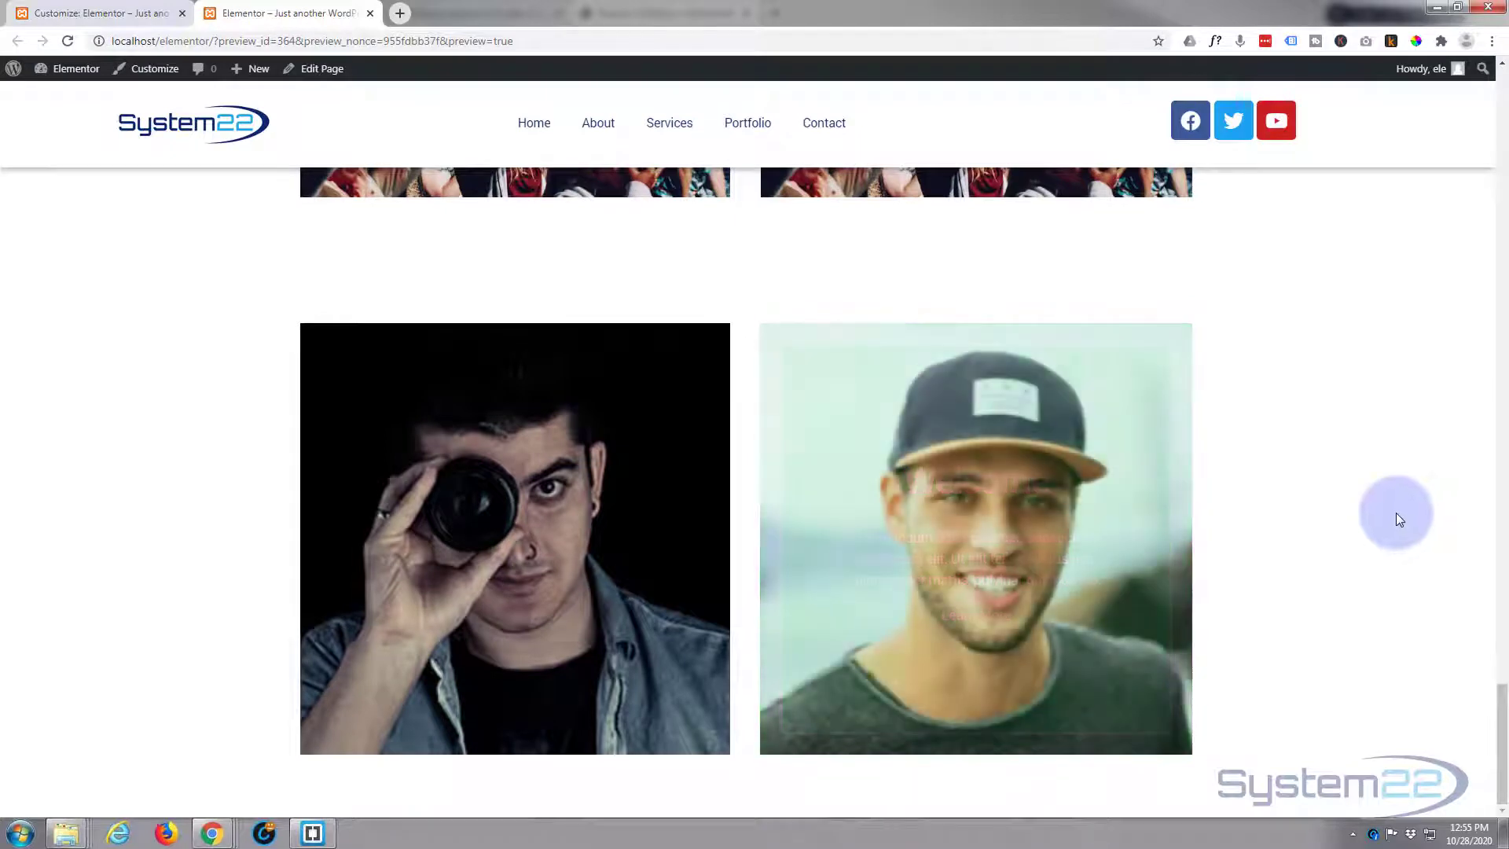
pyautogui.scroll(-3)
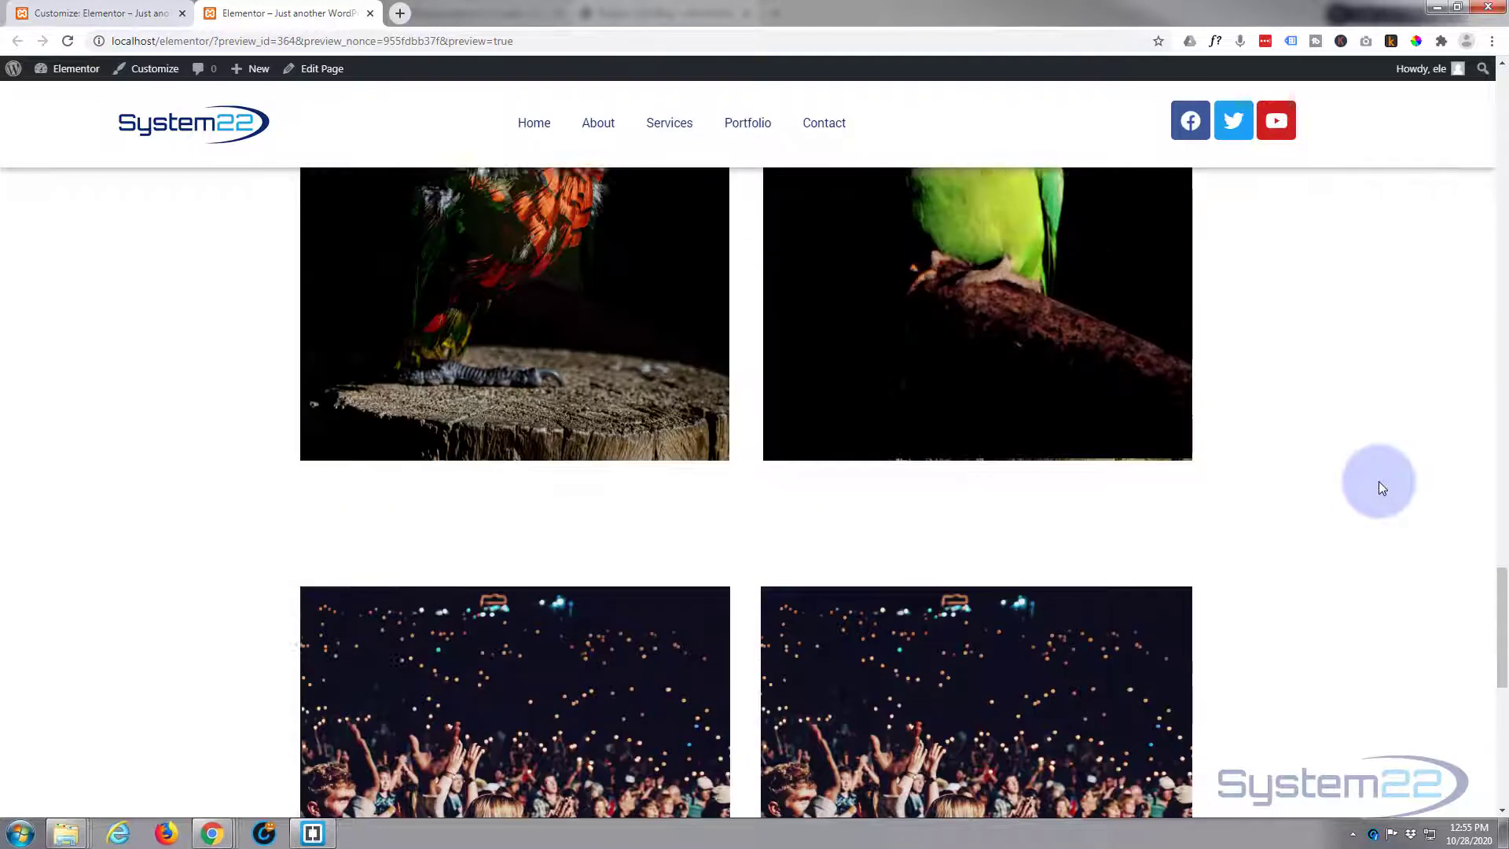
pyautogui.scroll(-3)
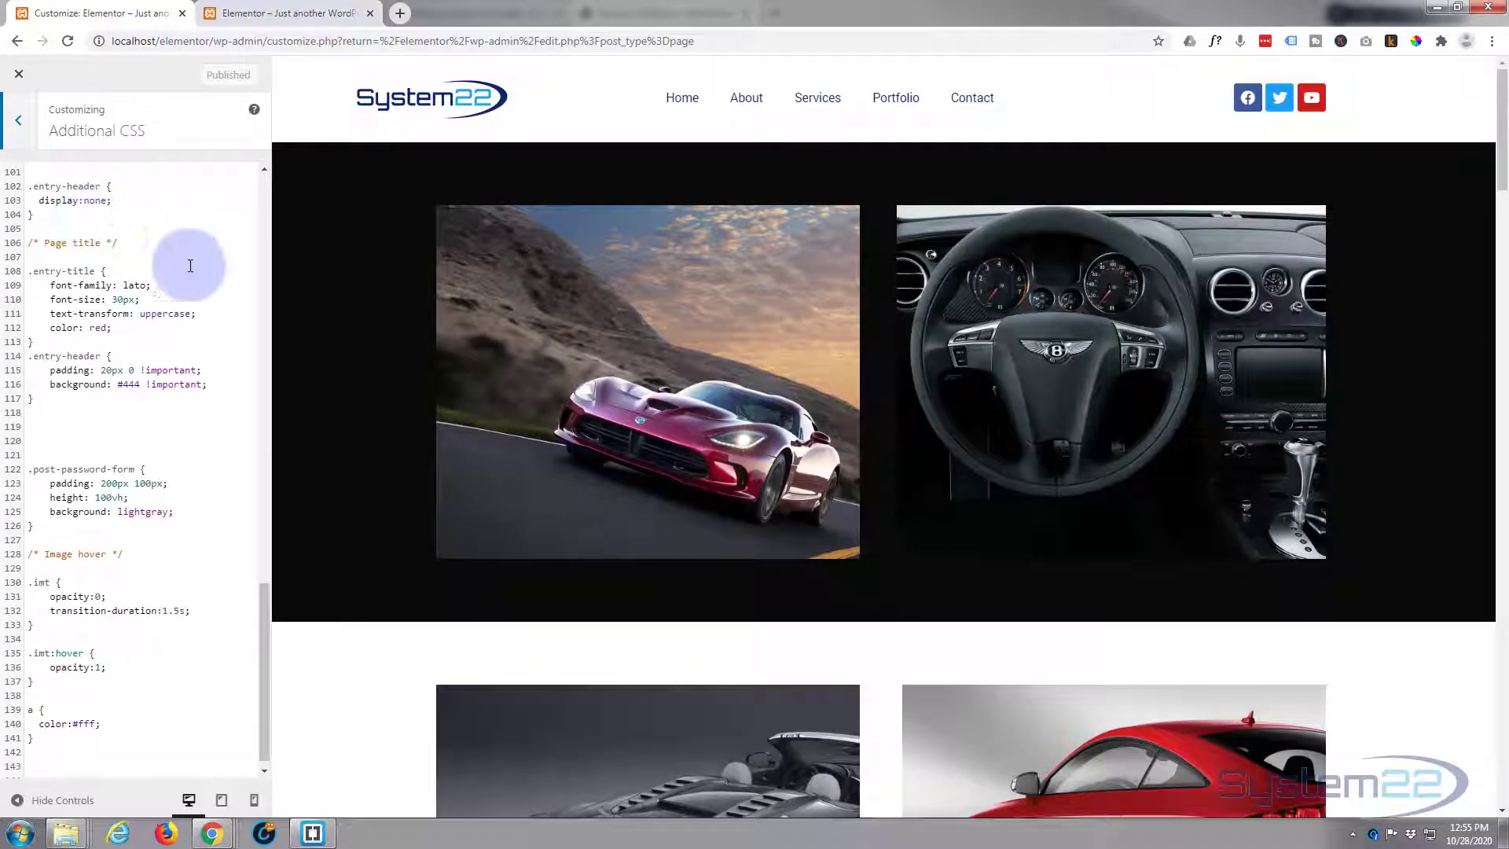
pyautogui.moveTo(214, 334)
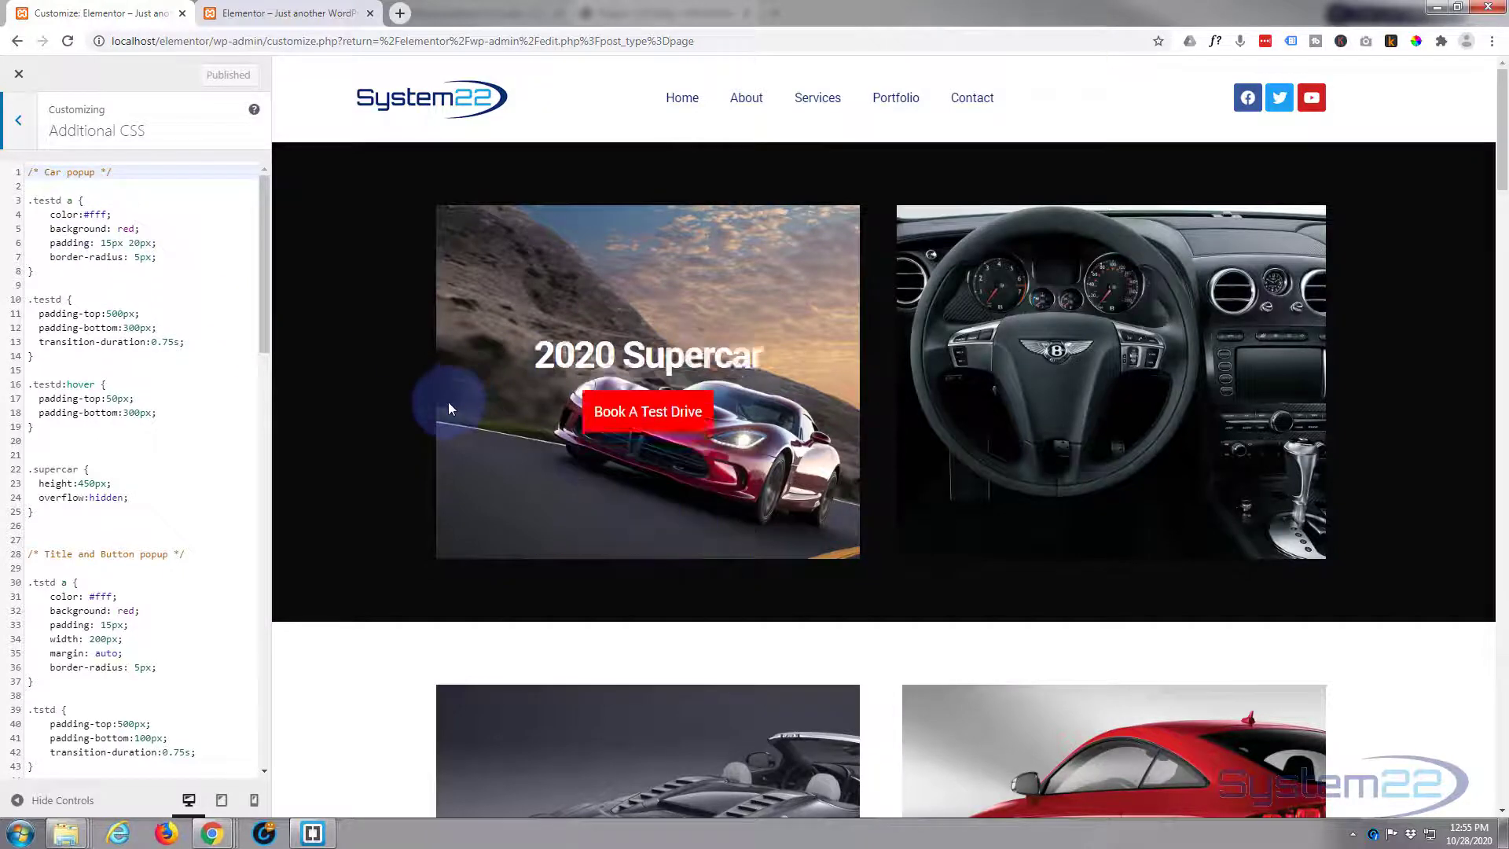
pyautogui.scroll(-3)
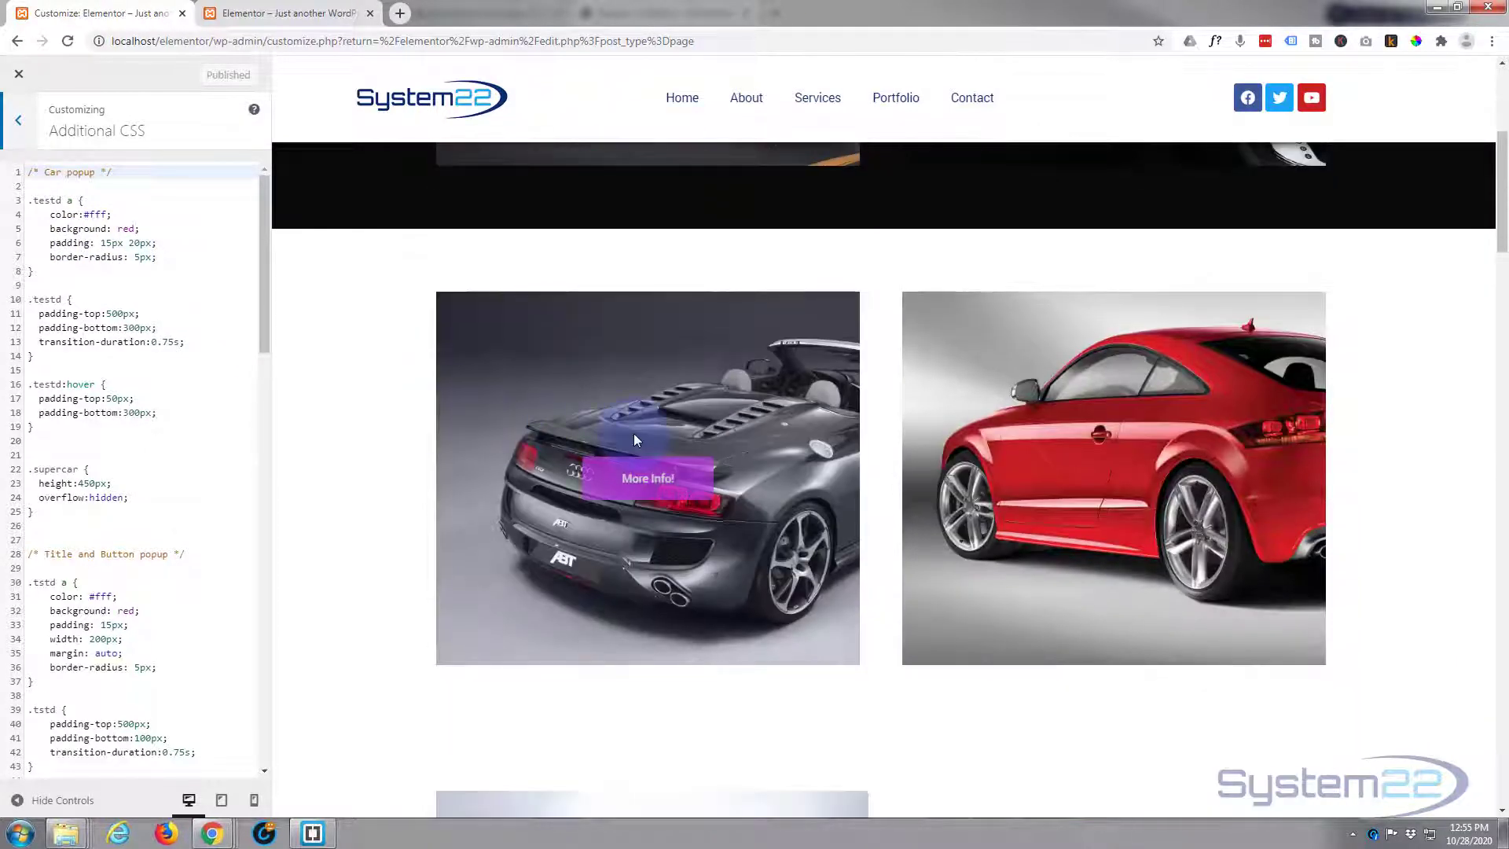
pyautogui.scroll(-3)
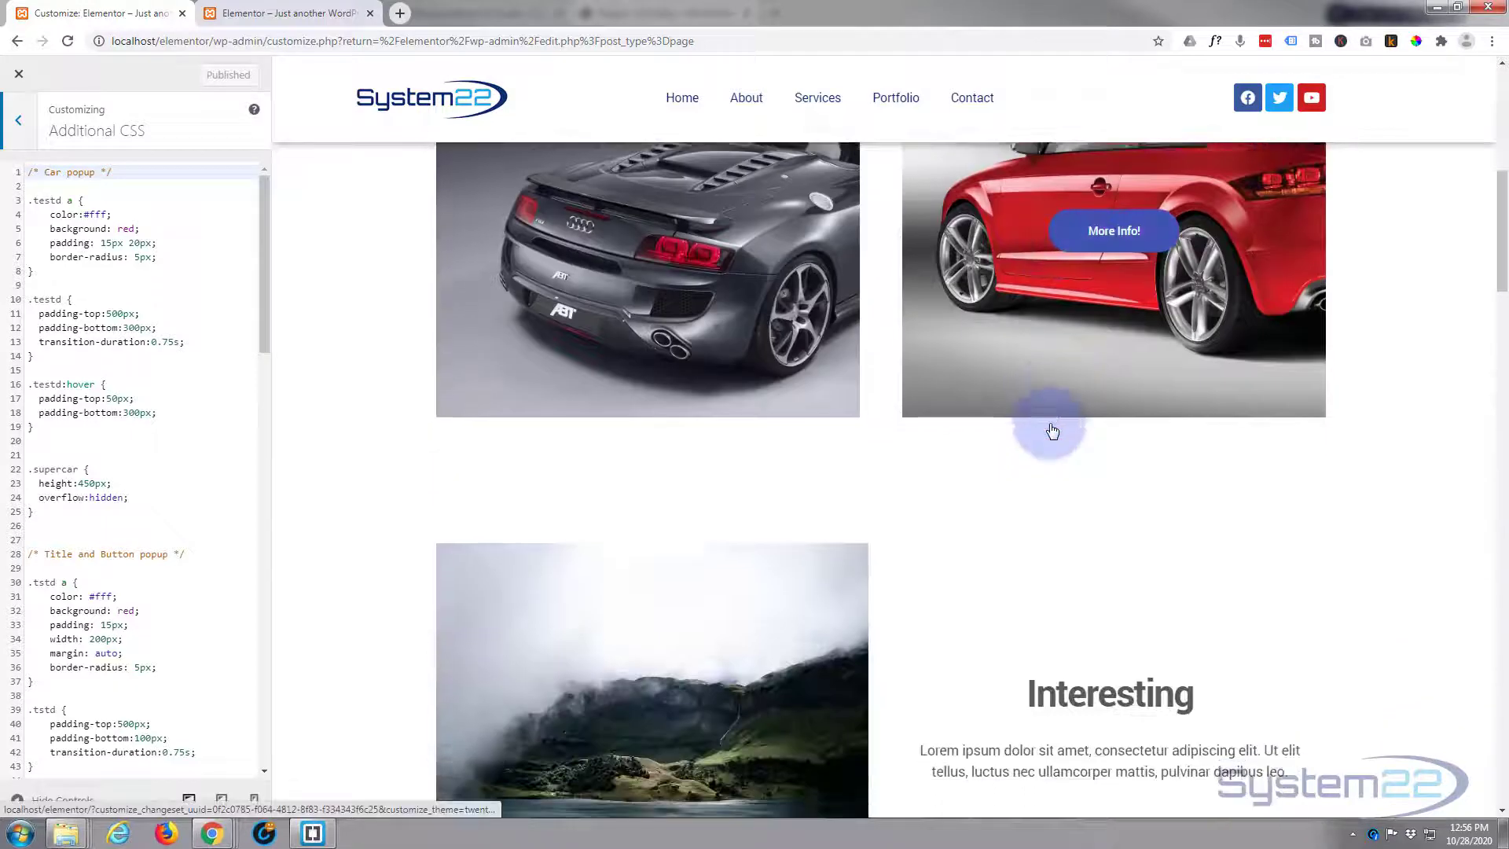
pyautogui.scroll(-3)
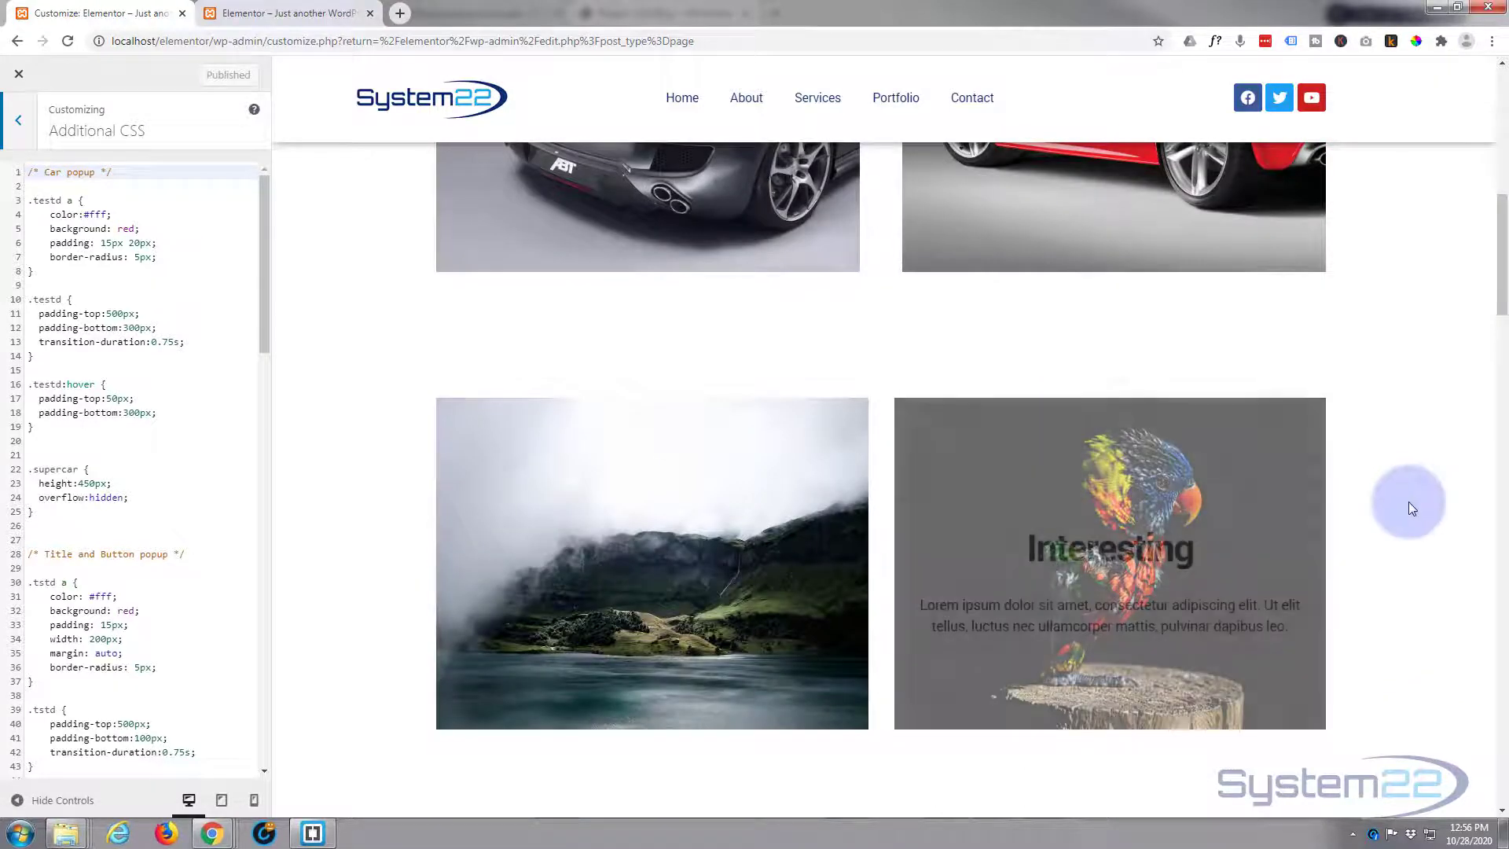
pyautogui.scroll(-3)
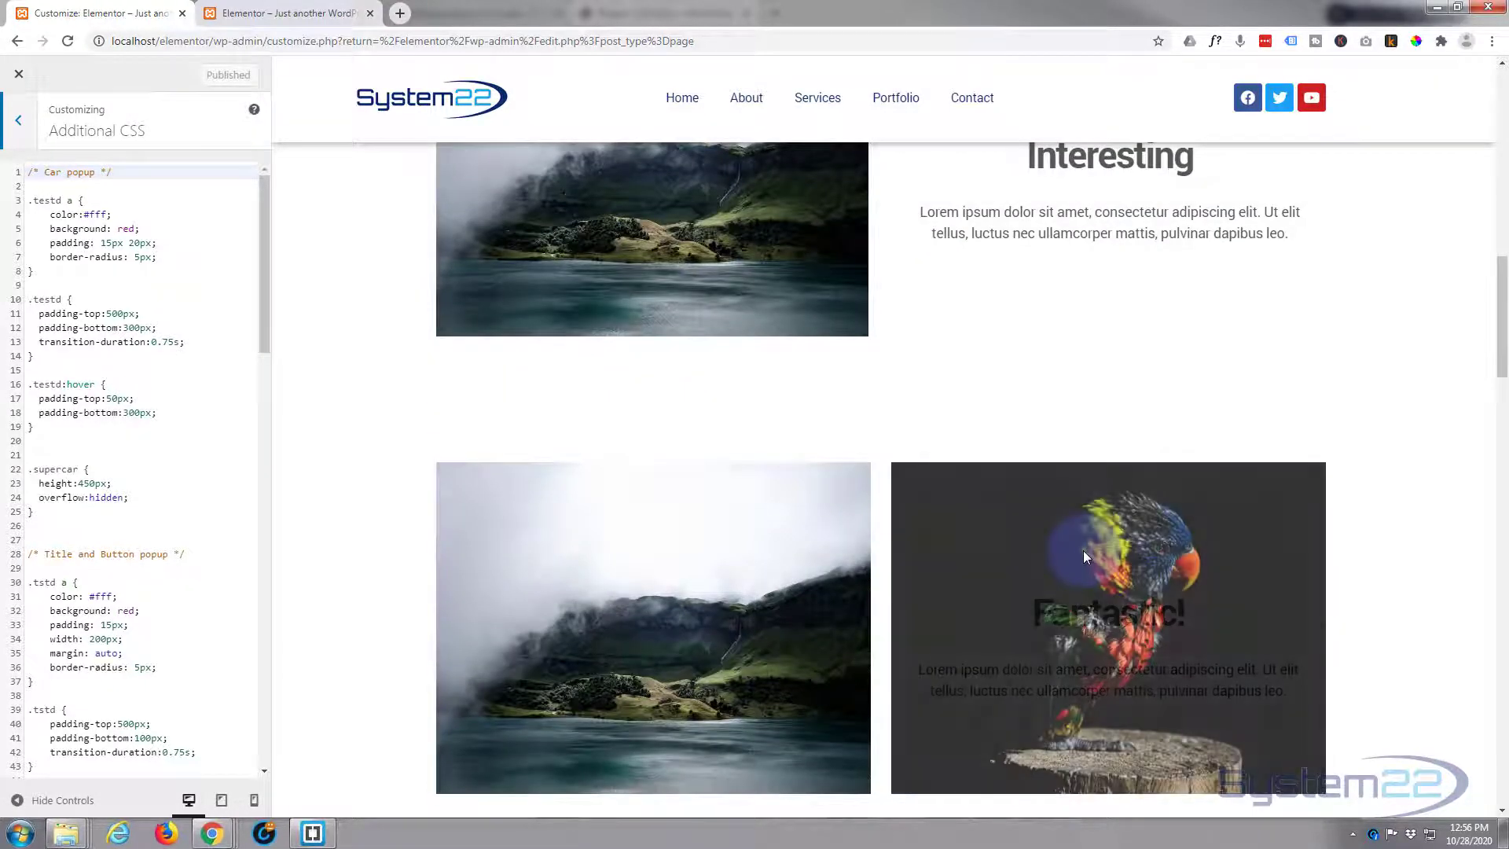
pyautogui.moveTo(401, 563)
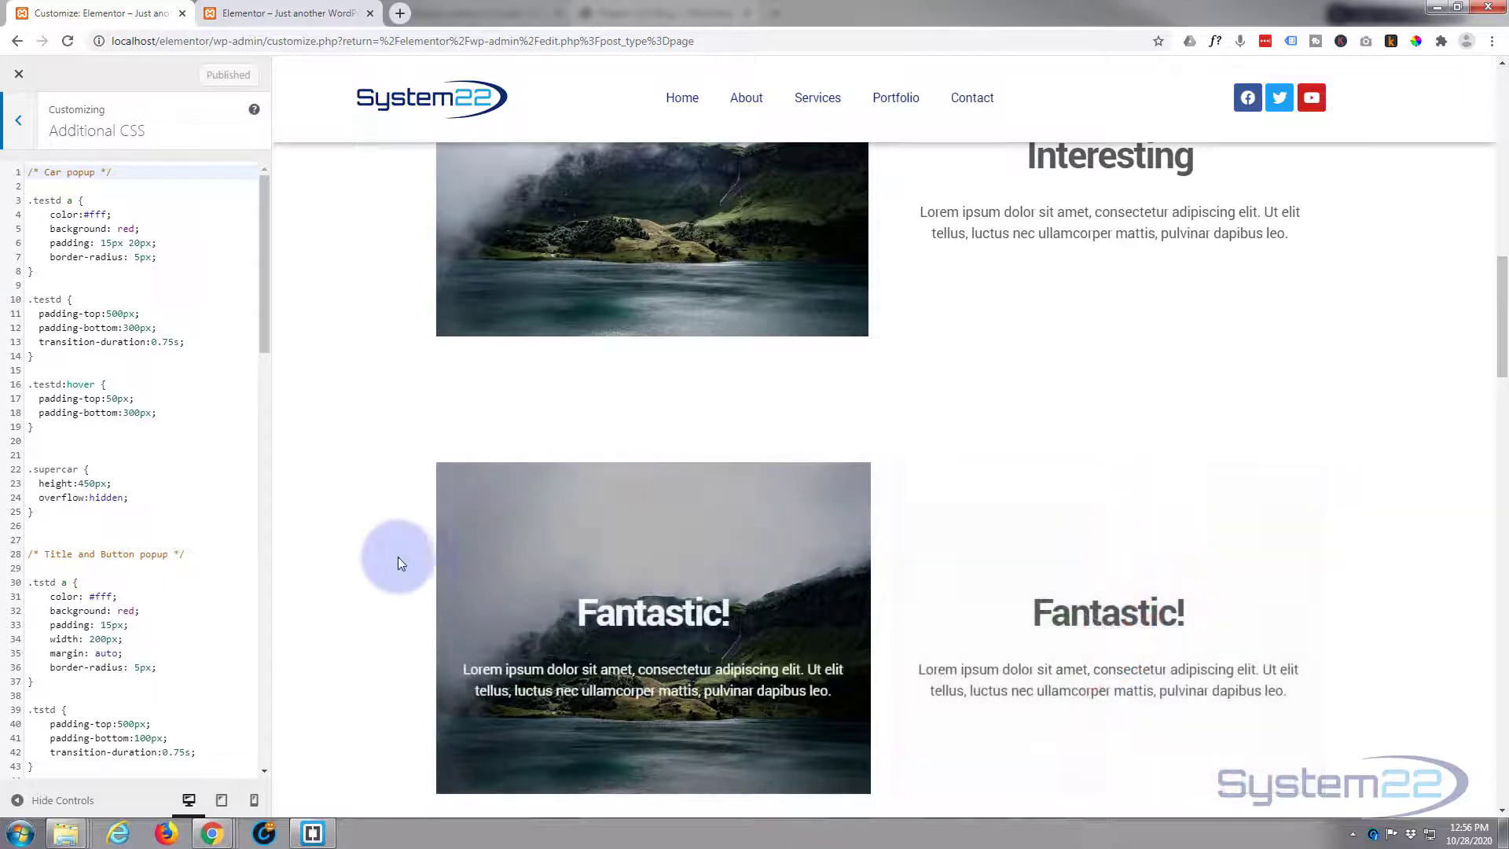
pyautogui.scroll(-3)
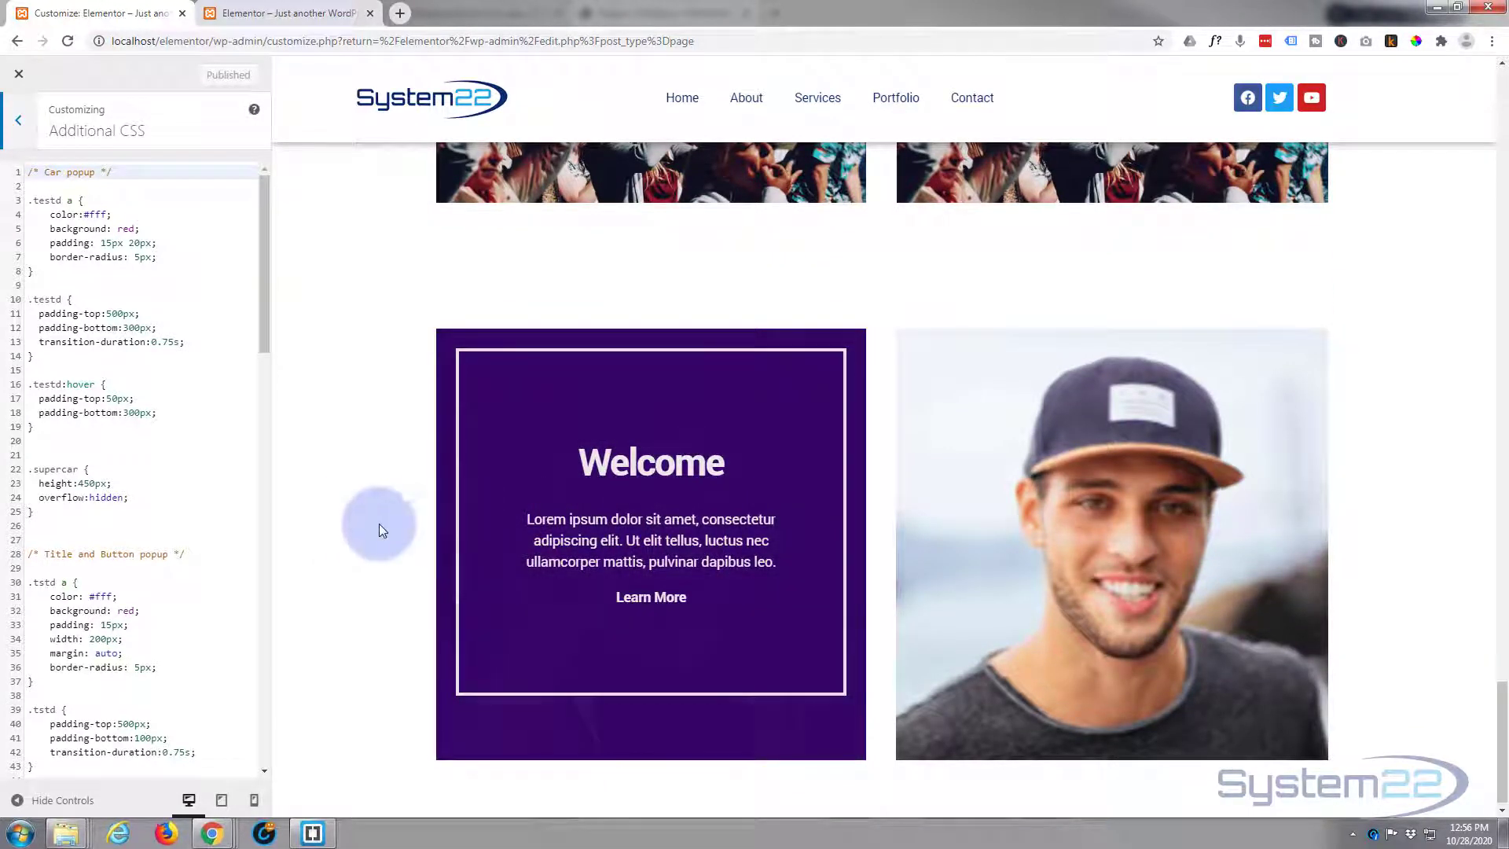
pyautogui.scroll(-3)
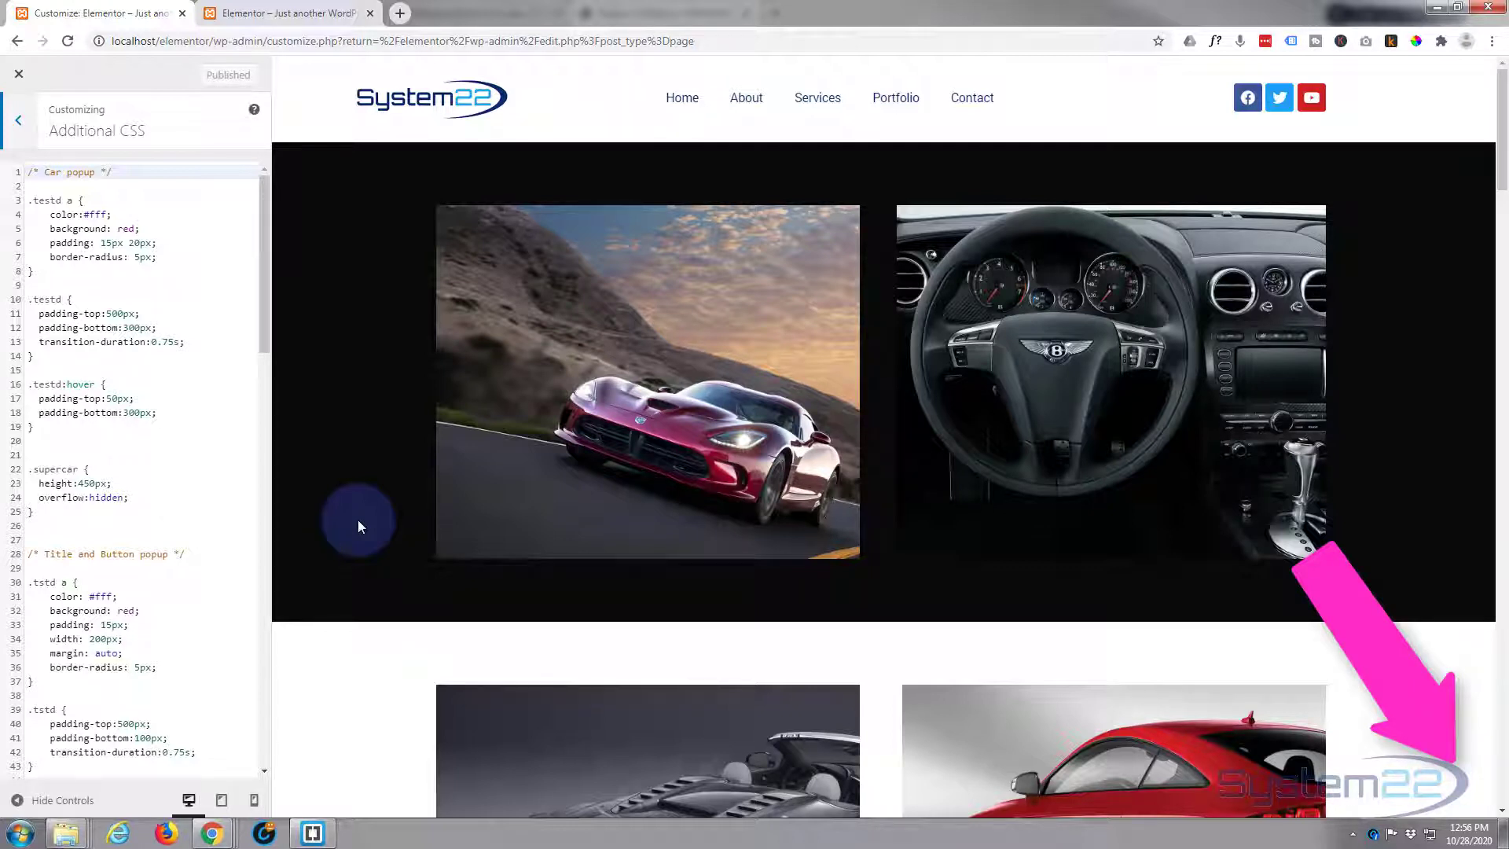
pyautogui.moveTo(490, 491)
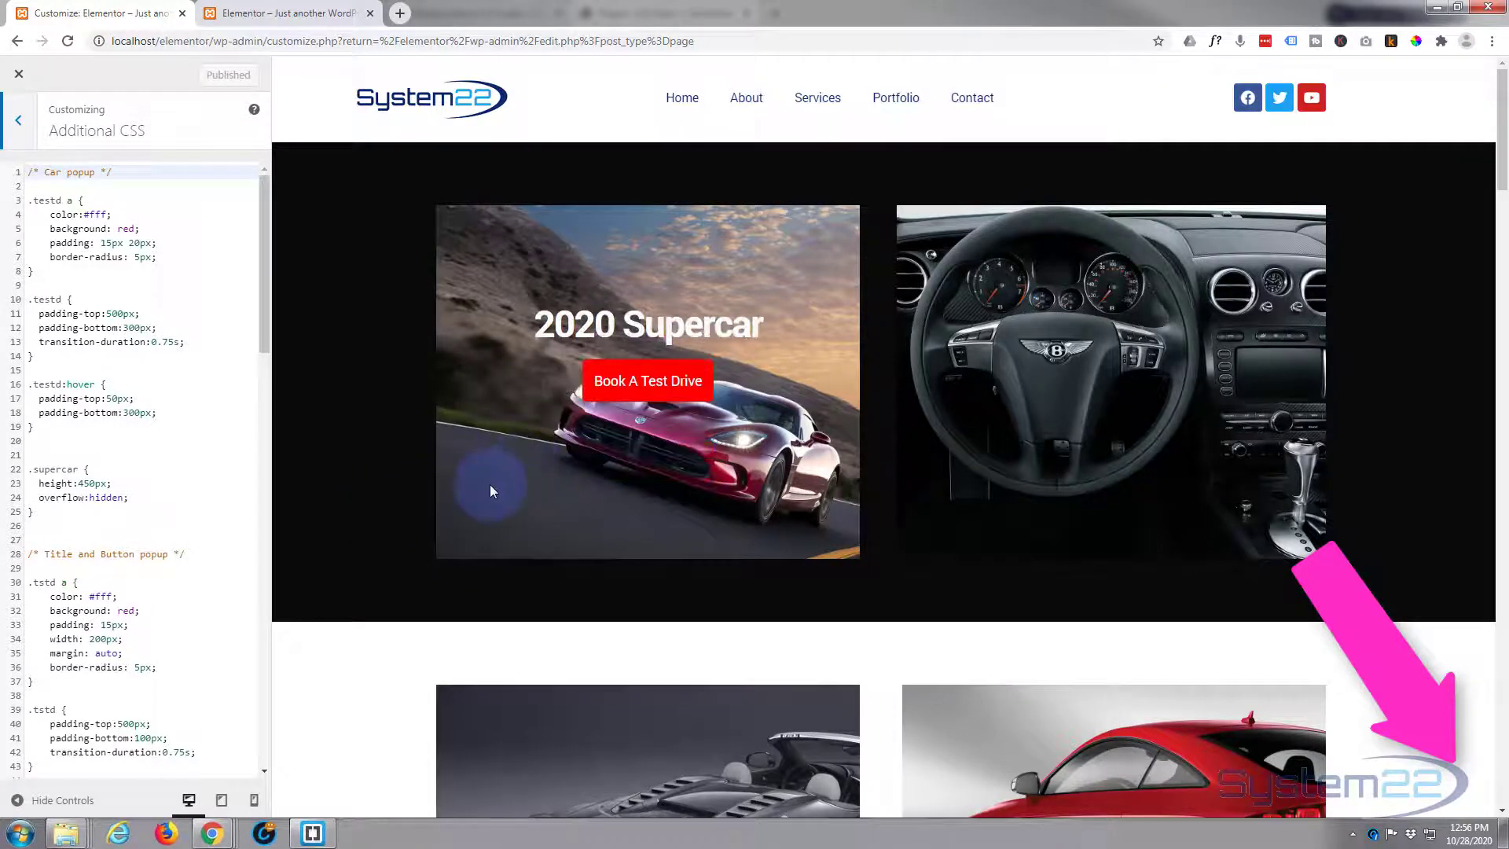